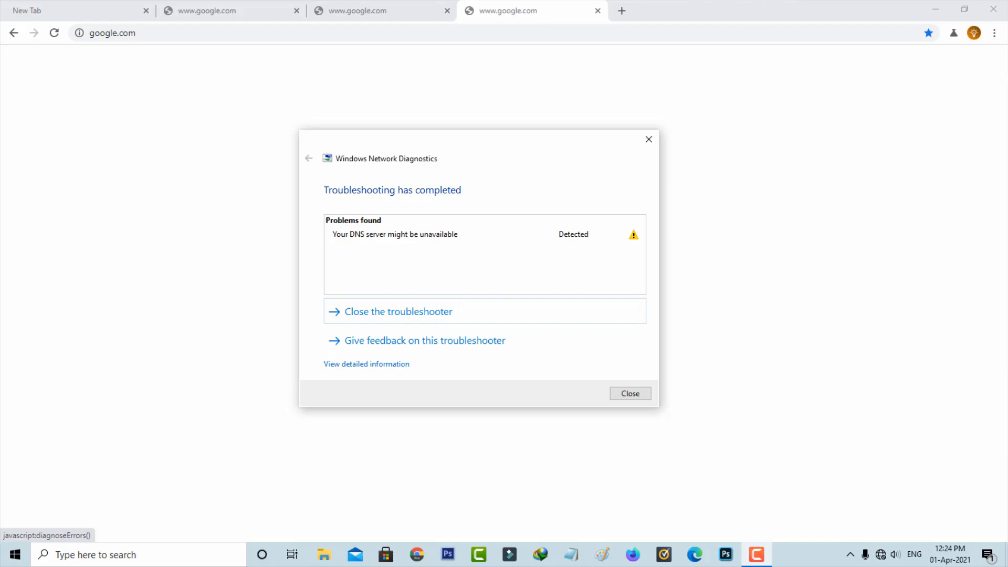
mouse_move(1003, 215)
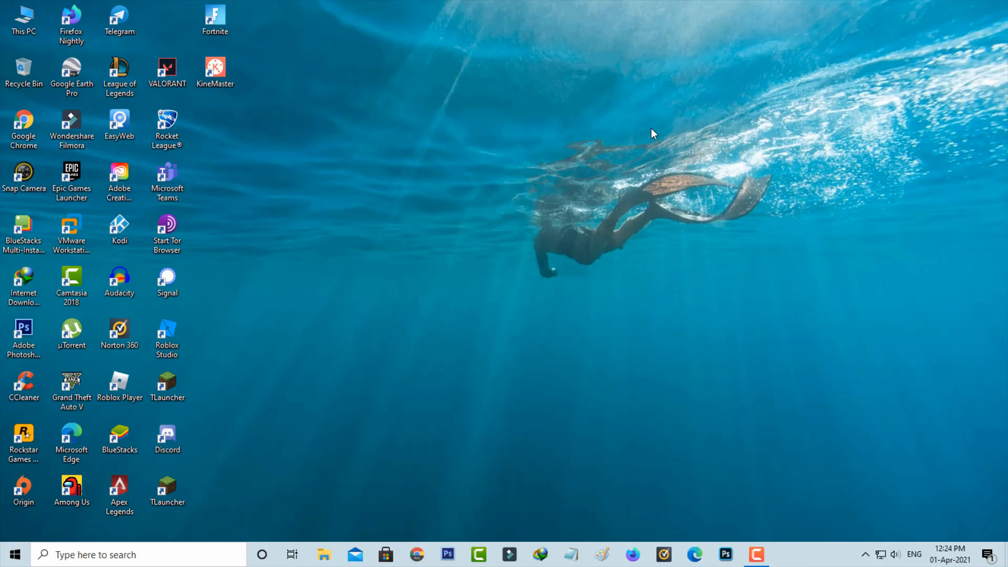
mouse_move(680, 170)
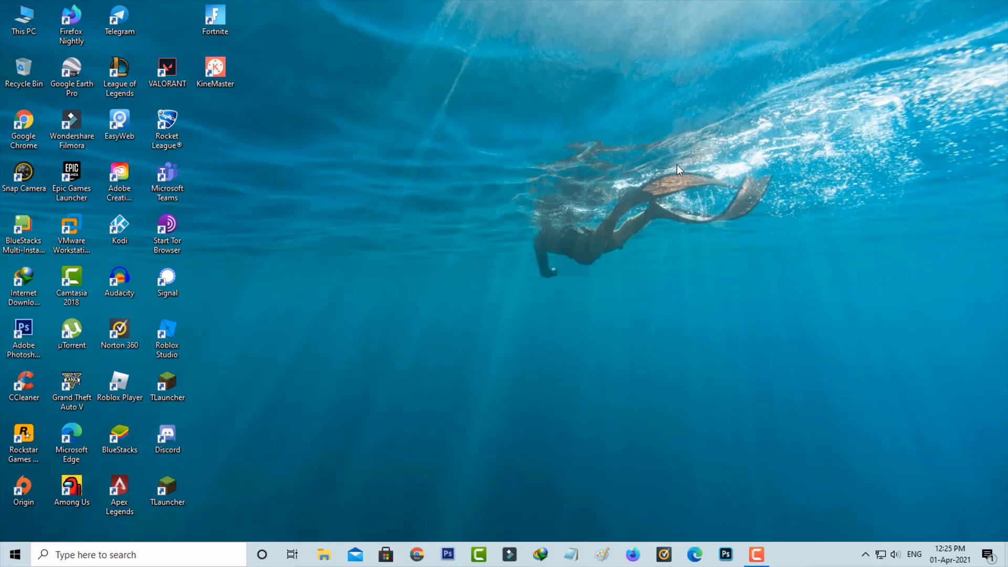
Open Network & Internet settings from the network tray icon
right_click(878, 555)
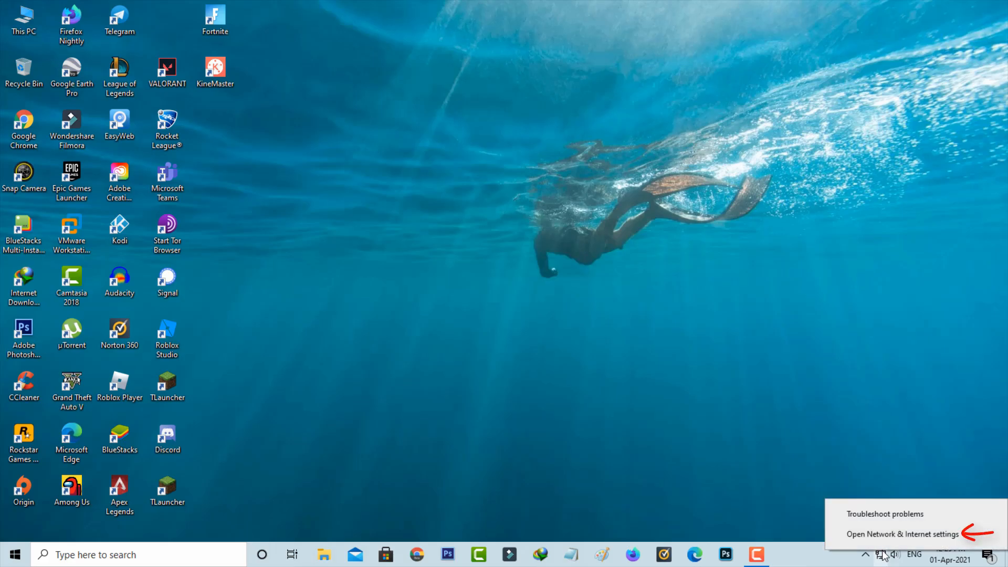
left_click(902, 534)
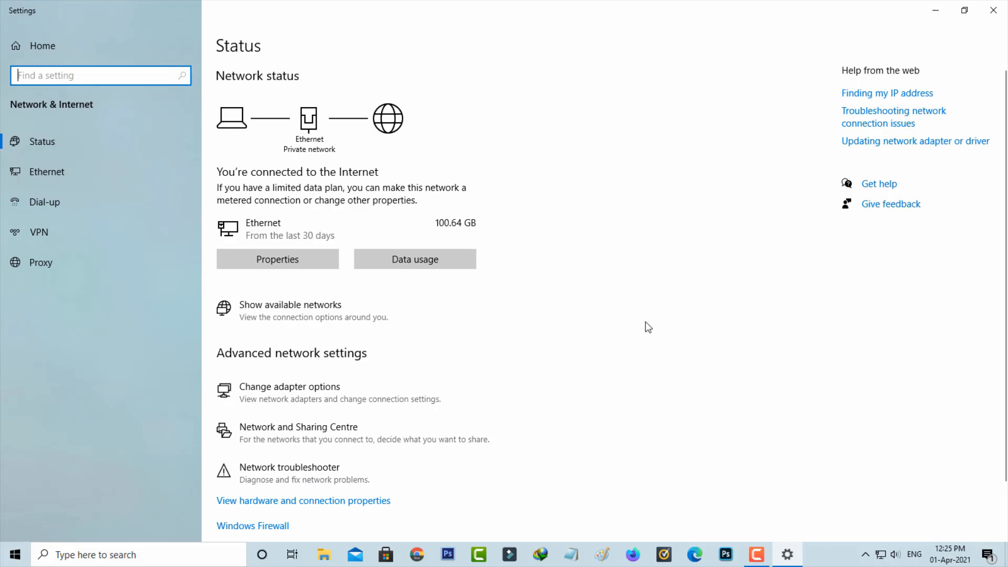
mouse_move(422, 398)
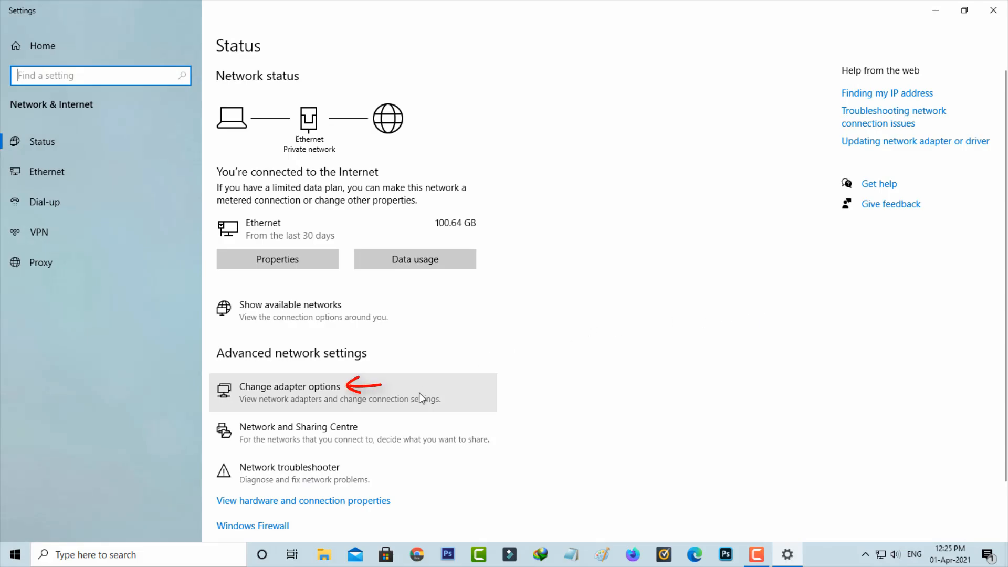
Disable and then re-enable the Ethernet adapter in the adapter list
left_click(289, 386)
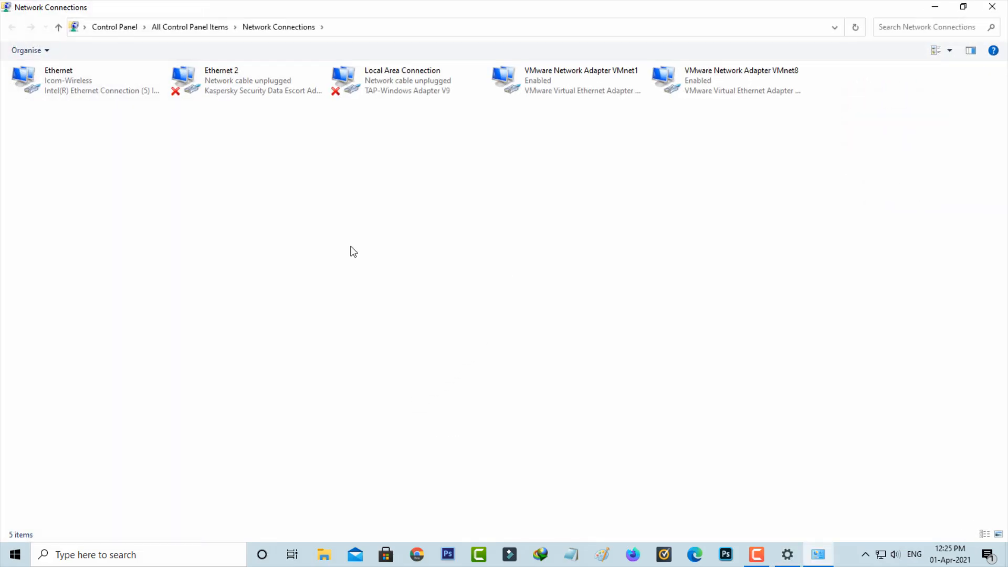
mouse_move(280, 258)
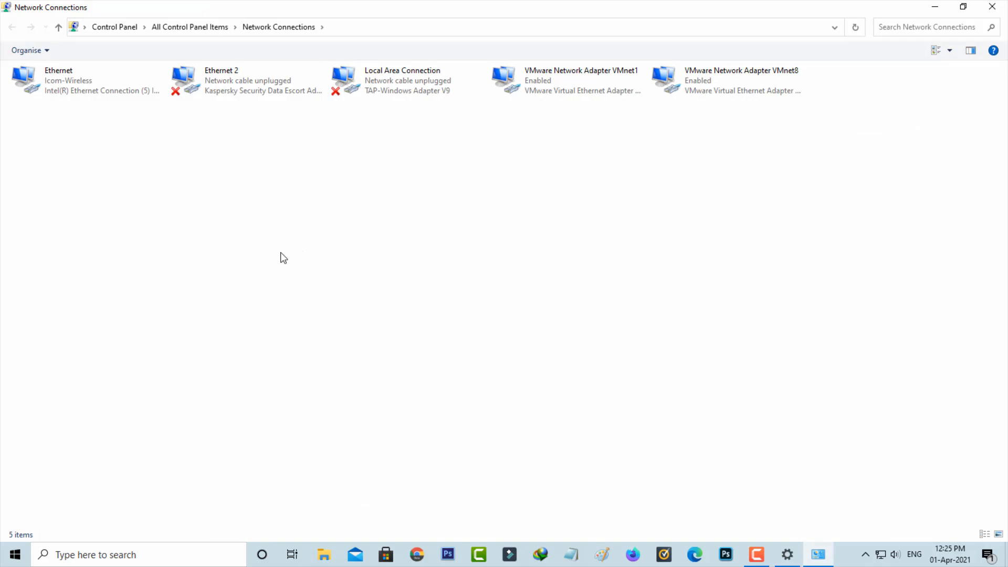
left_click(86, 81)
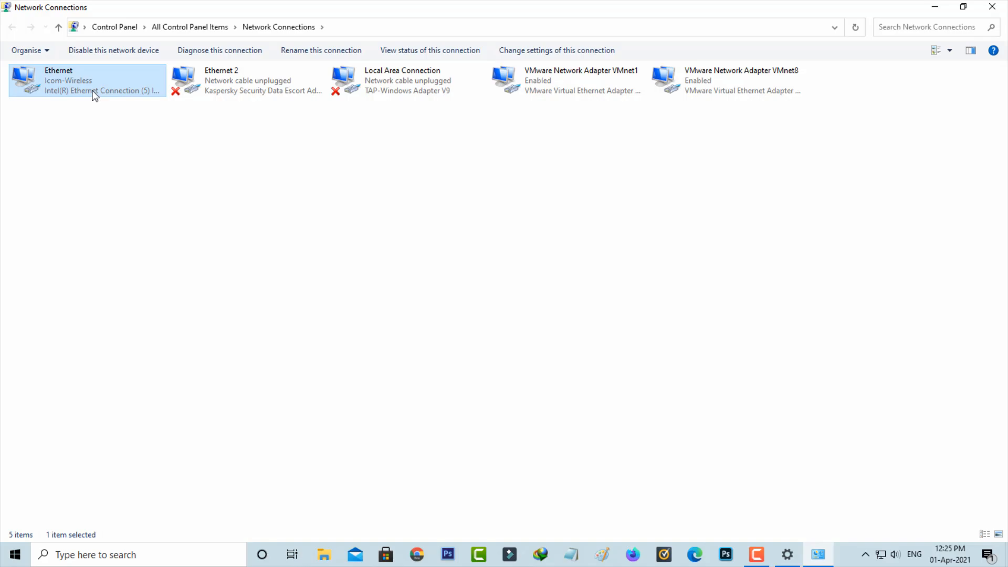
right_click(94, 95)
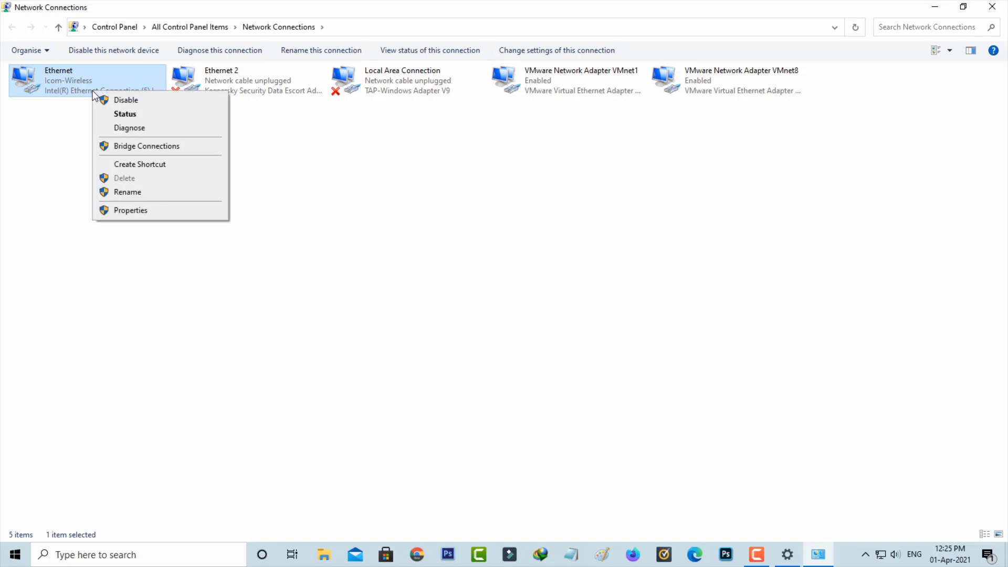
left_click(126, 100)
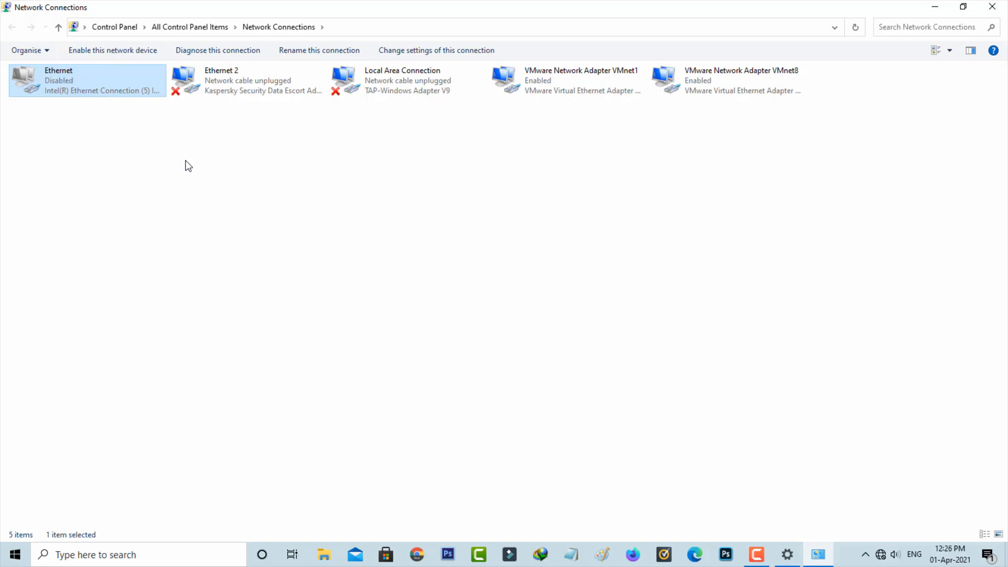
right_click(87, 80)
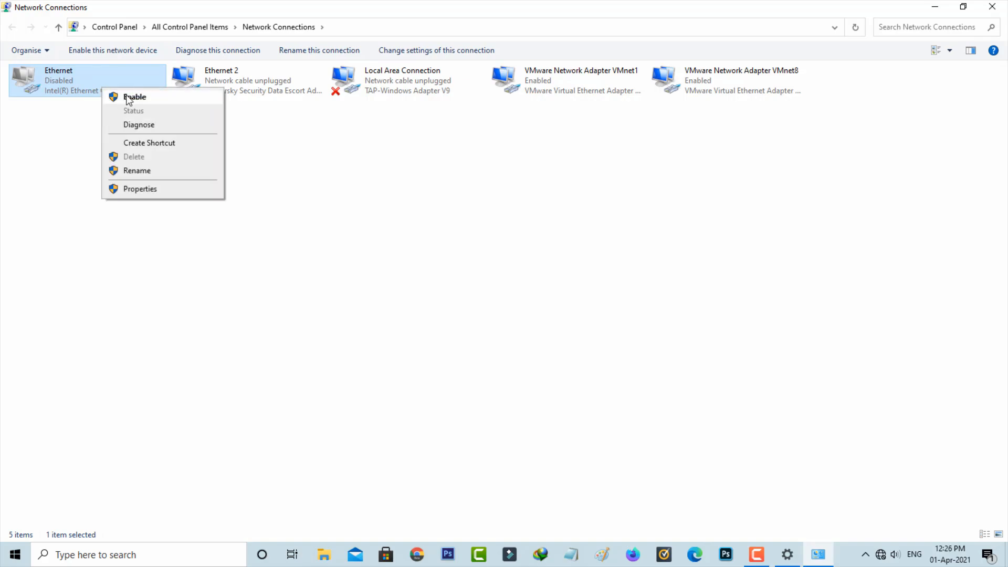
left_click(134, 97)
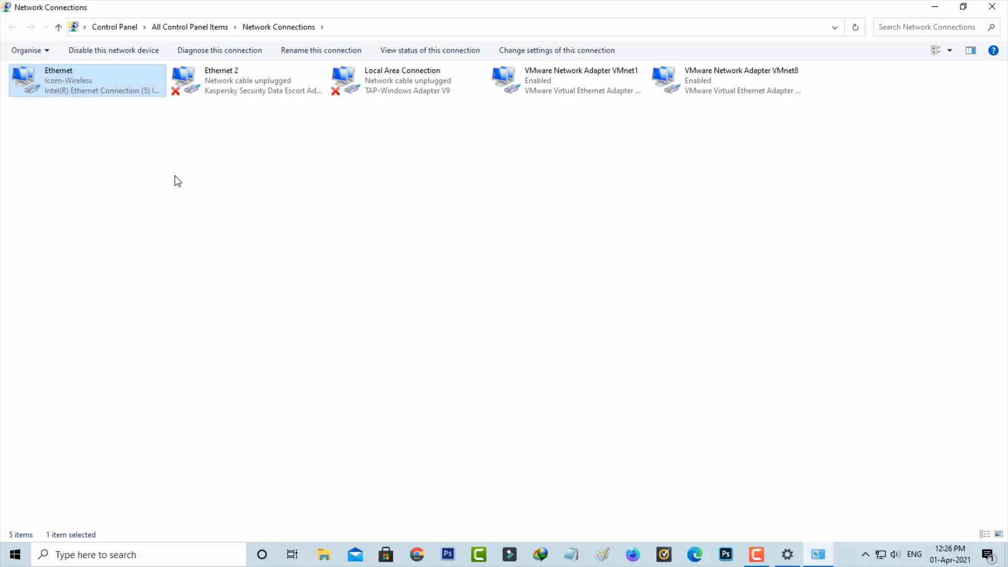
mouse_move(132, 101)
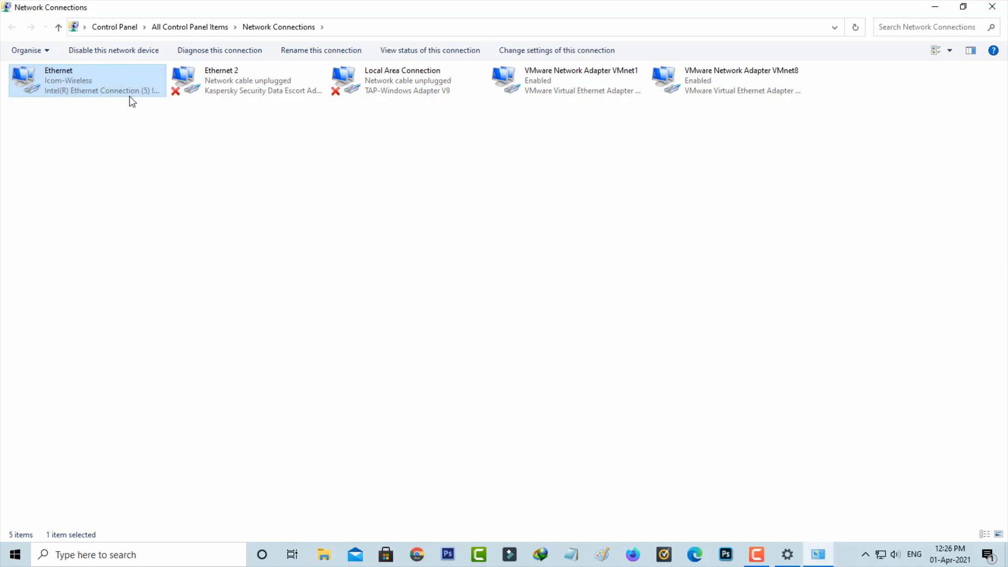
Set Ethernet IPv4 DNS to 8.8.8.8 and 8.8.4.4 with Validate settings upon exit
right_click(87, 80)
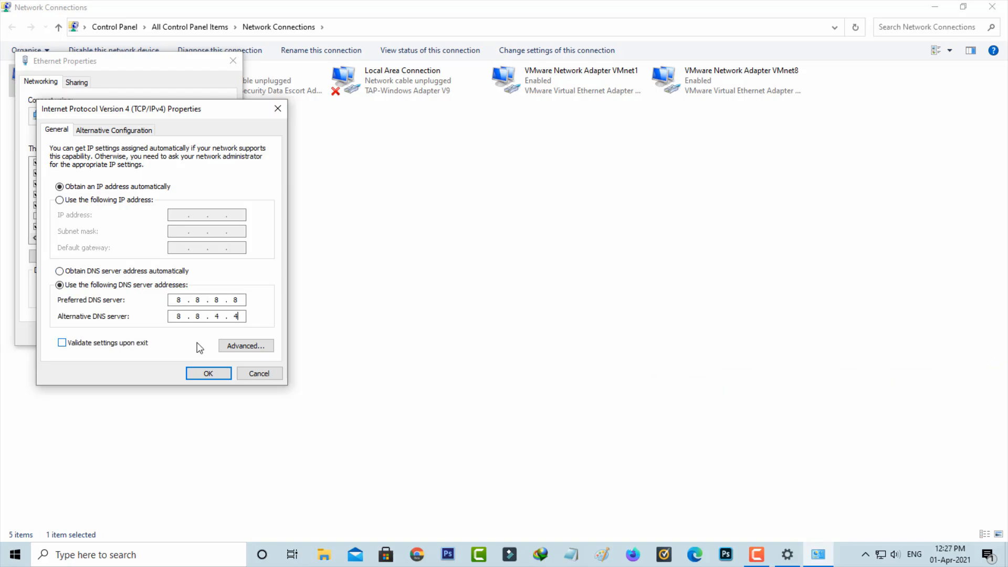
mouse_move(126, 350)
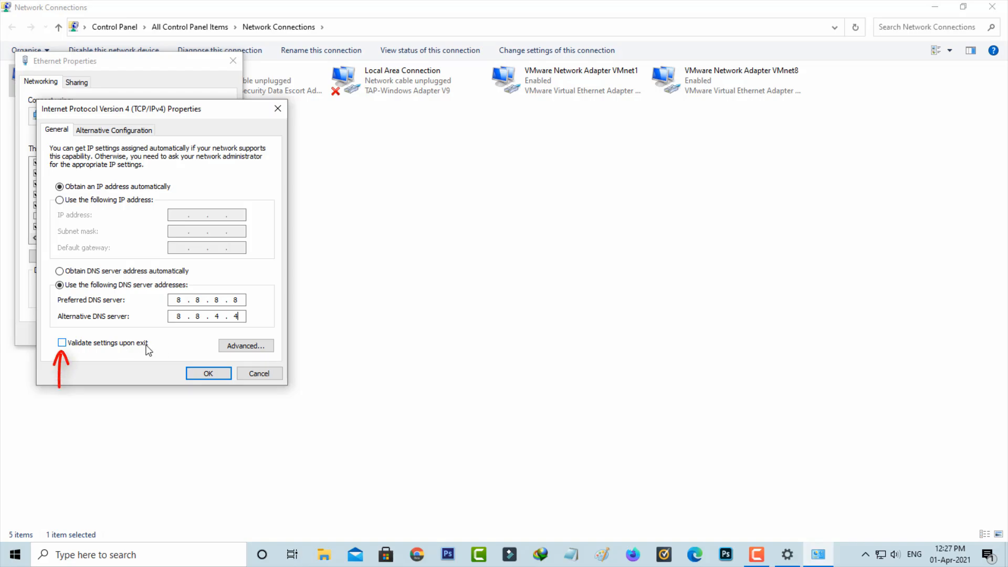
left_click(62, 342)
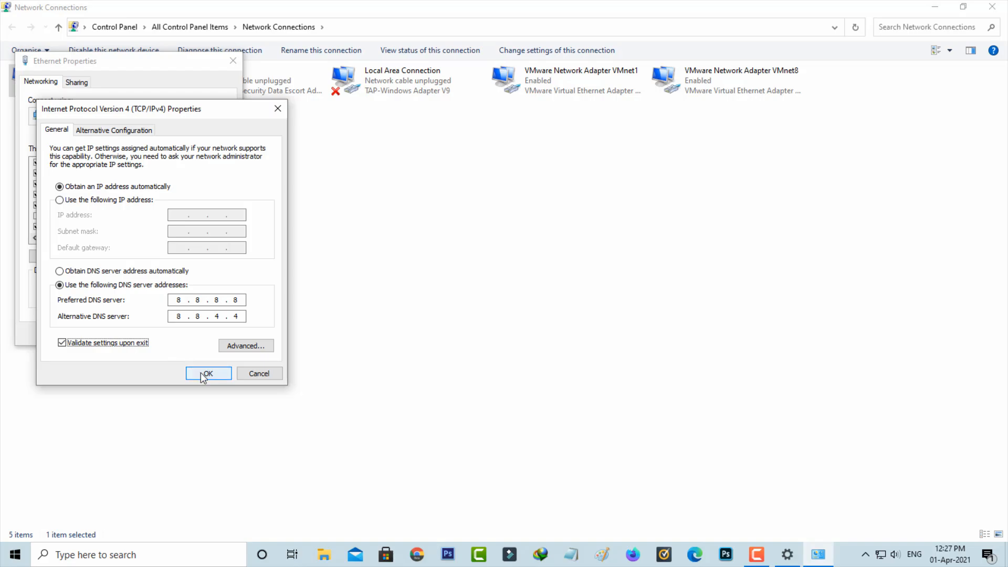
left_click(208, 373)
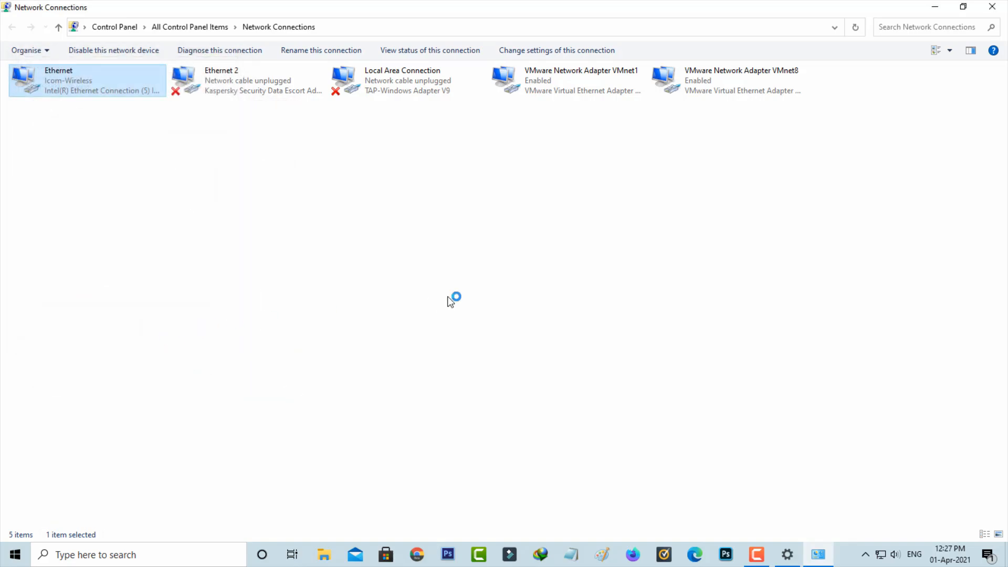
Close Network Connections, Settings, and the Windows Network Diagnostics dialog
left_click(220, 50)
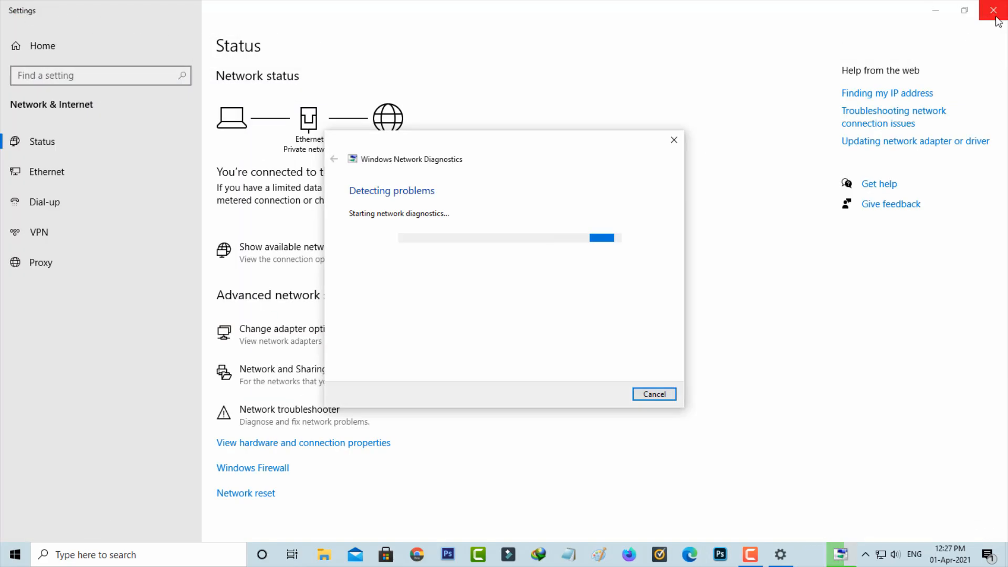
left_click(996, 11)
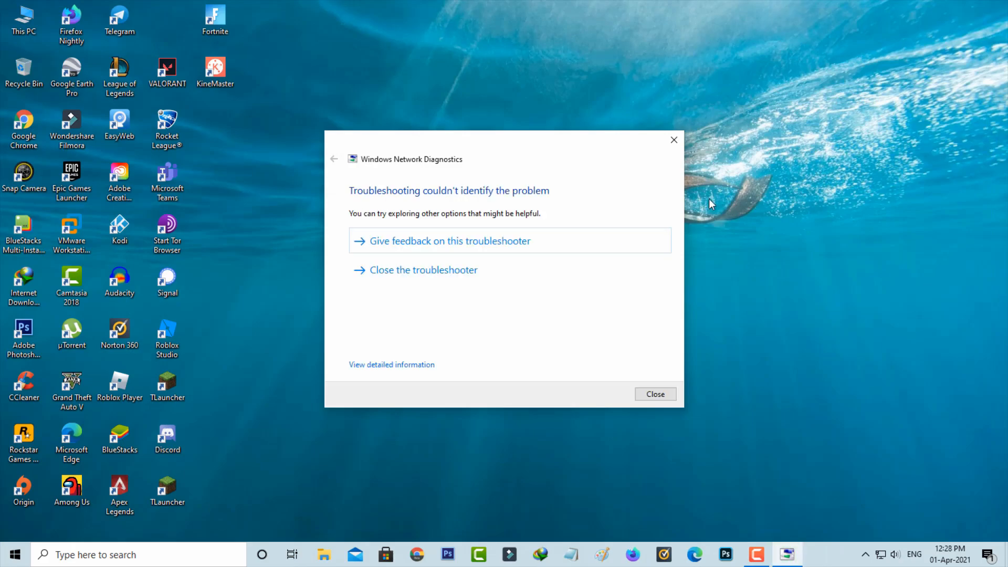
mouse_move(655, 394)
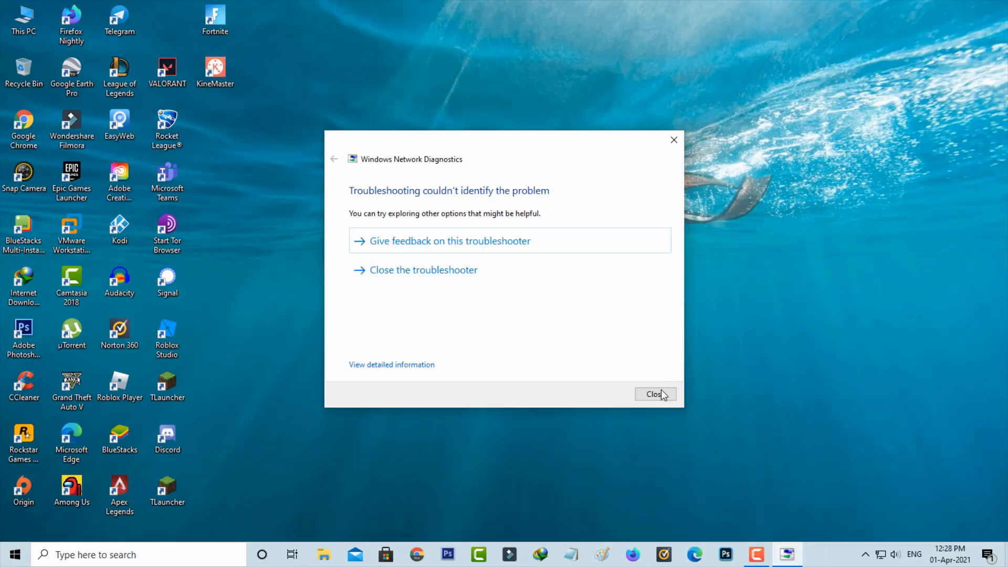
left_click(654, 394)
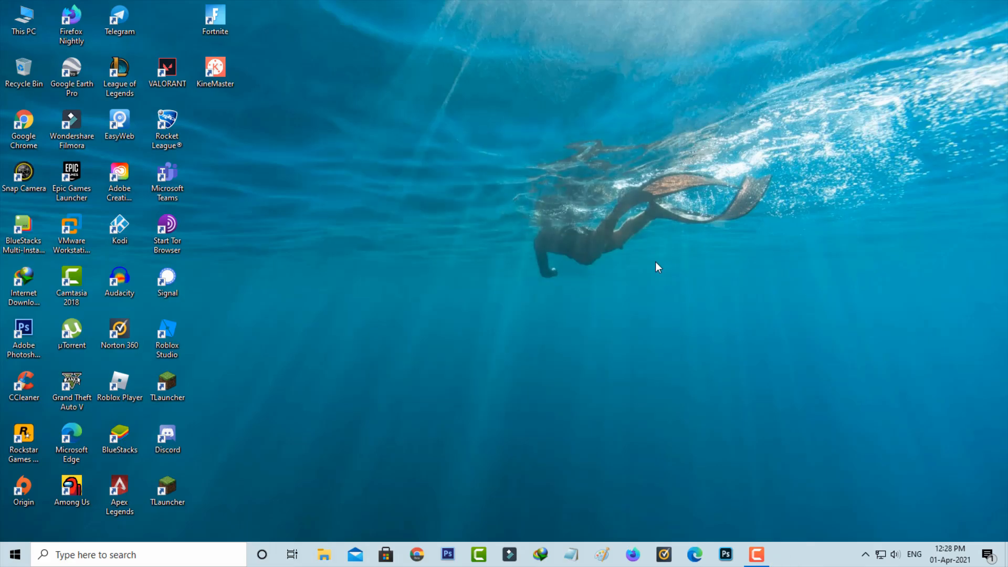
mouse_move(526, 130)
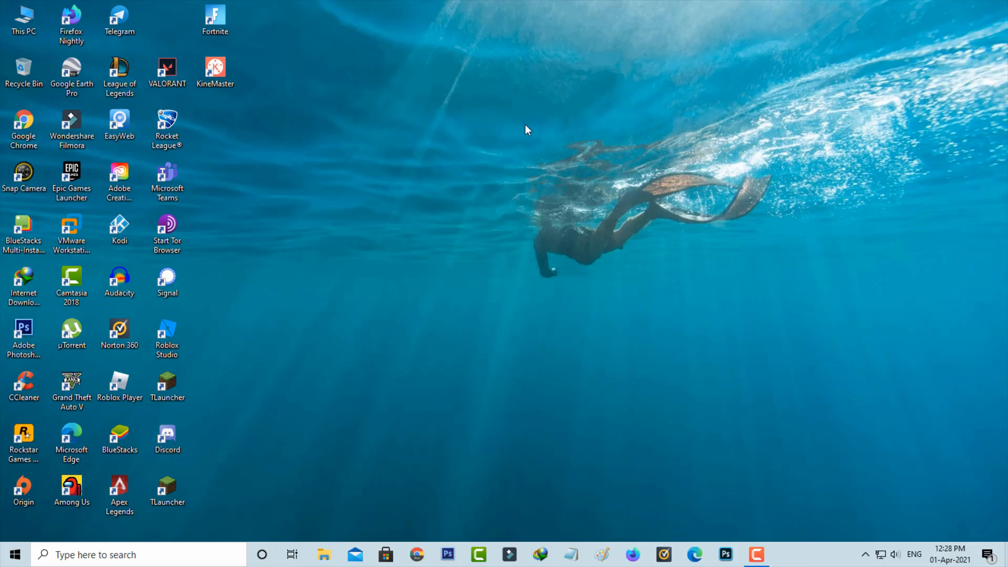
Search Start for 'cmd' and run Command Prompt as administrator
left_click(13, 555)
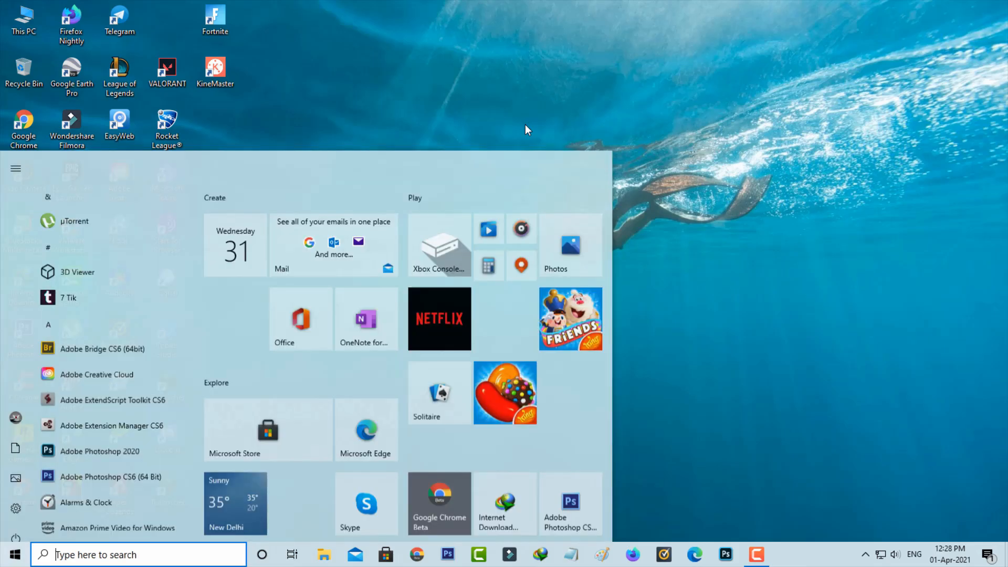
type("cmd")
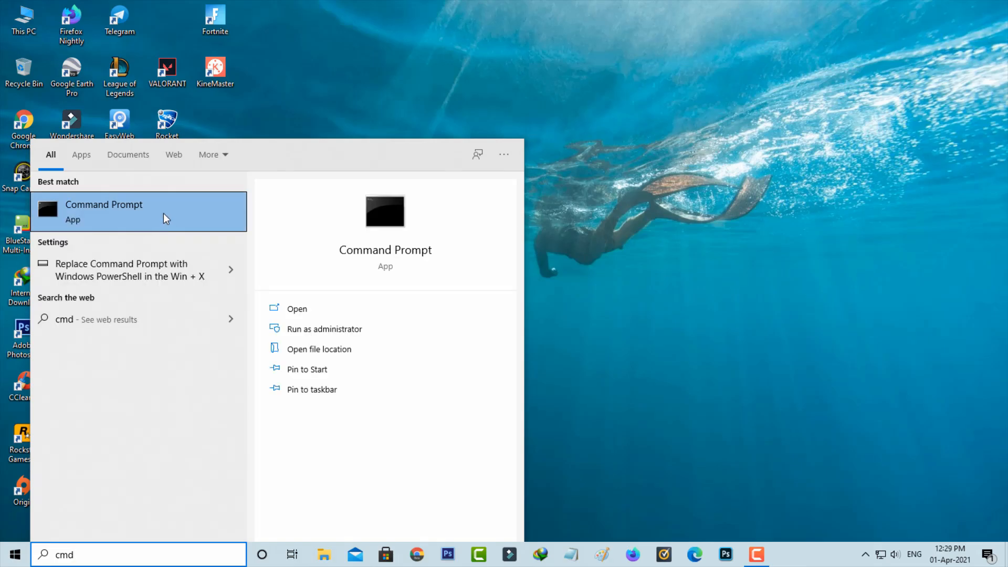
mouse_move(334, 265)
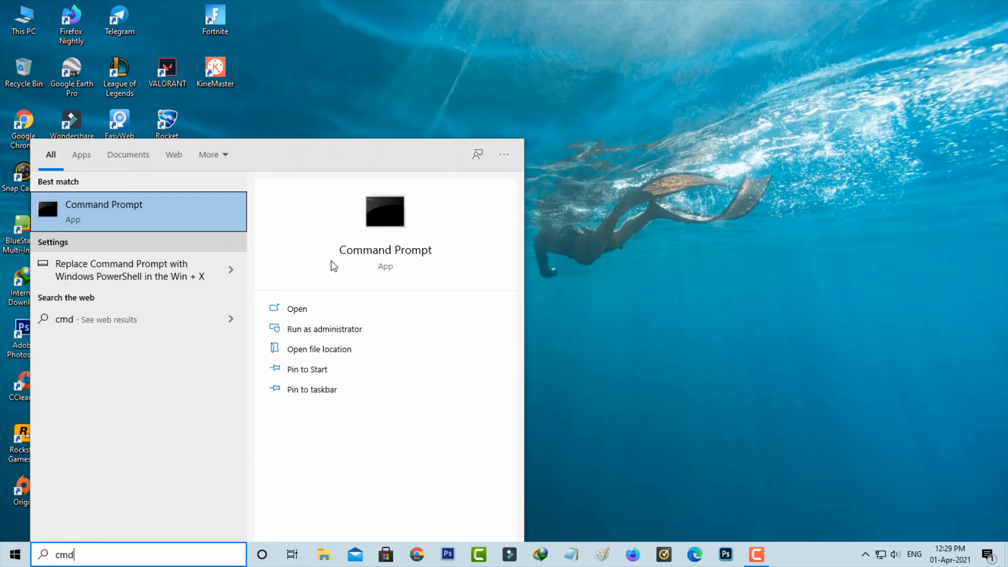
left_click(324, 329)
type("netsh winsock reset")
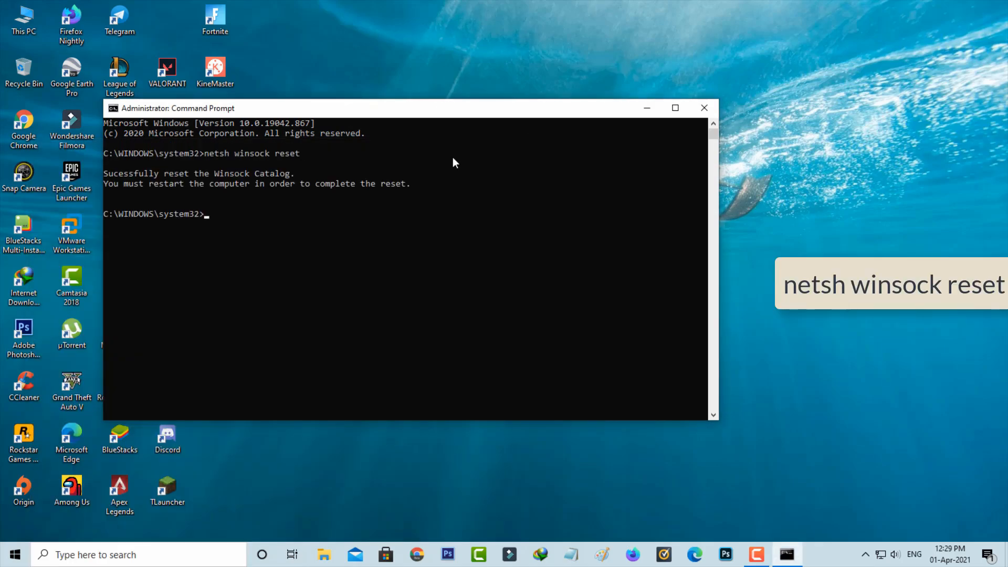
Run ipconfig /release, close Command Prompt, and confirm the PC restart
type("ipconfig/relea")
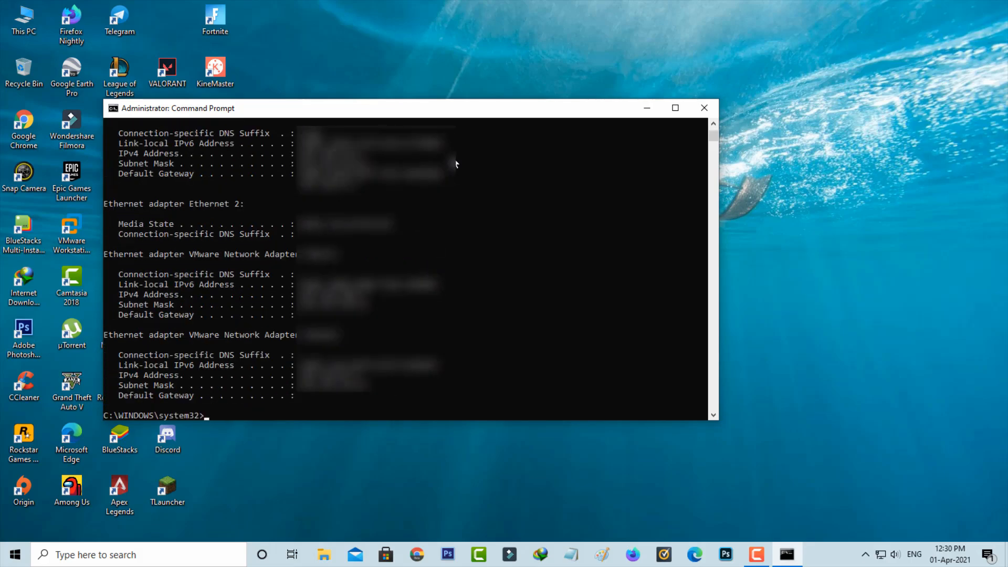
left_click(704, 107)
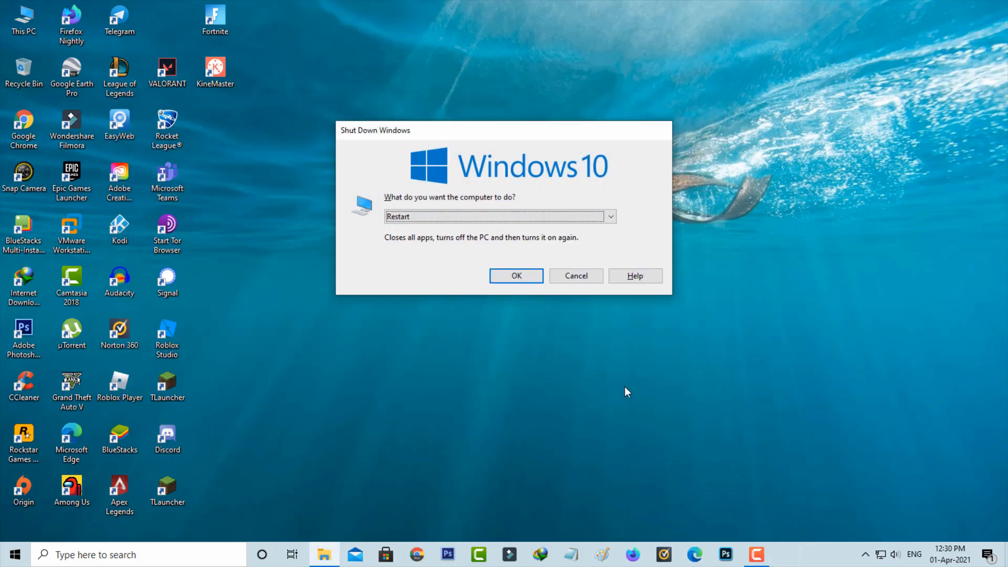
left_click(575, 276)
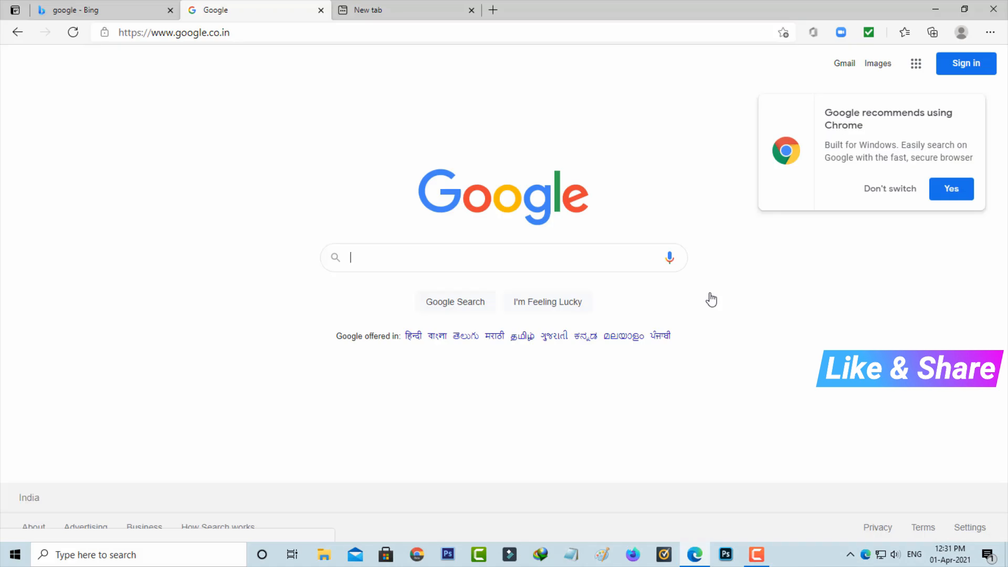
Dismiss Google's 'switch to Chrome' suggestion in Edge
left_click(890, 189)
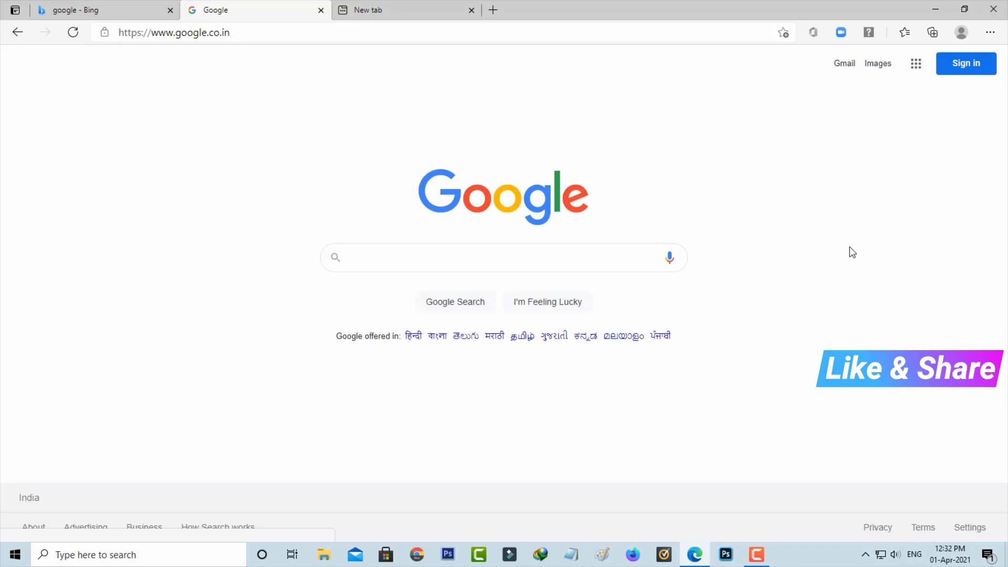